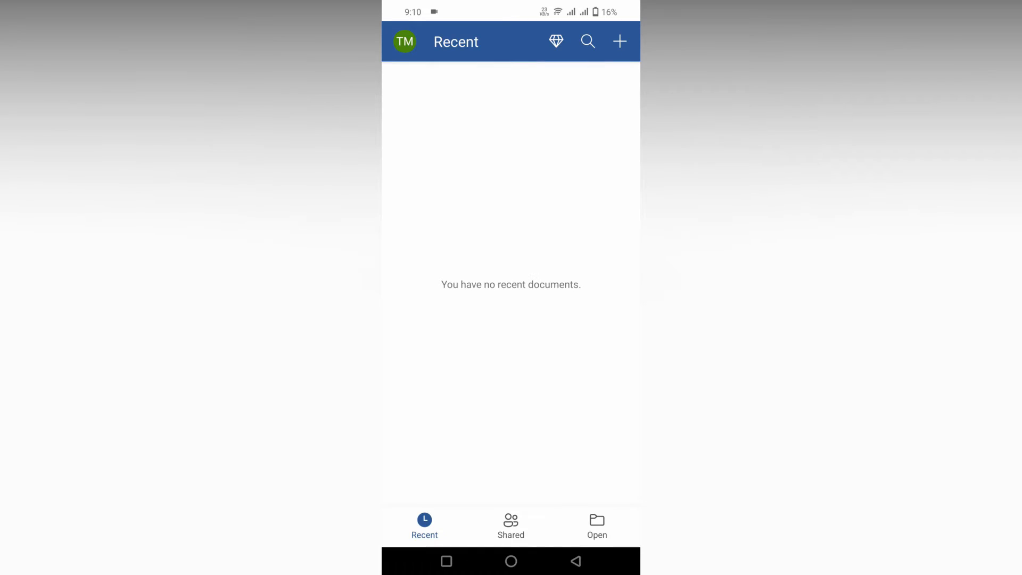
Start a new blank Word document from the + menu.
{"action": "left_click", "coordinate": [619, 41]}
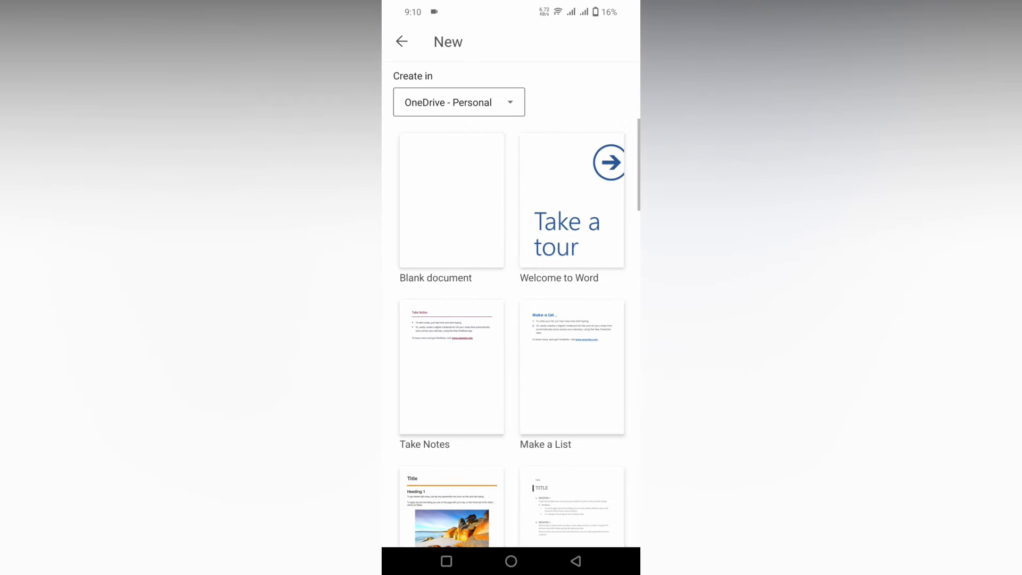
{"action": "left_click", "coordinate": [451, 199]}
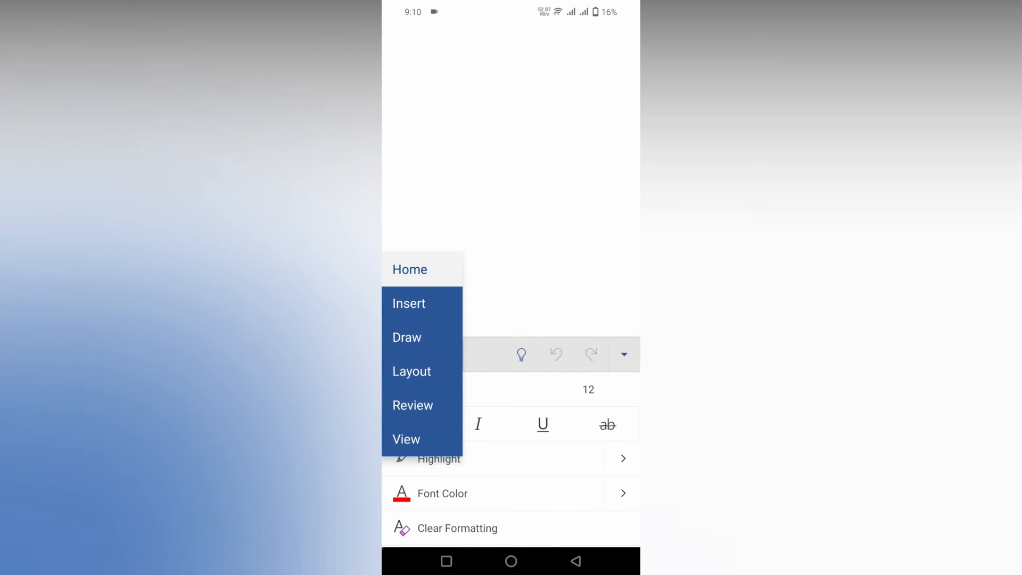
Insert a text box onto the empty page to hold 'Add row'.
{"action": "left_click", "coordinate": [409, 303]}
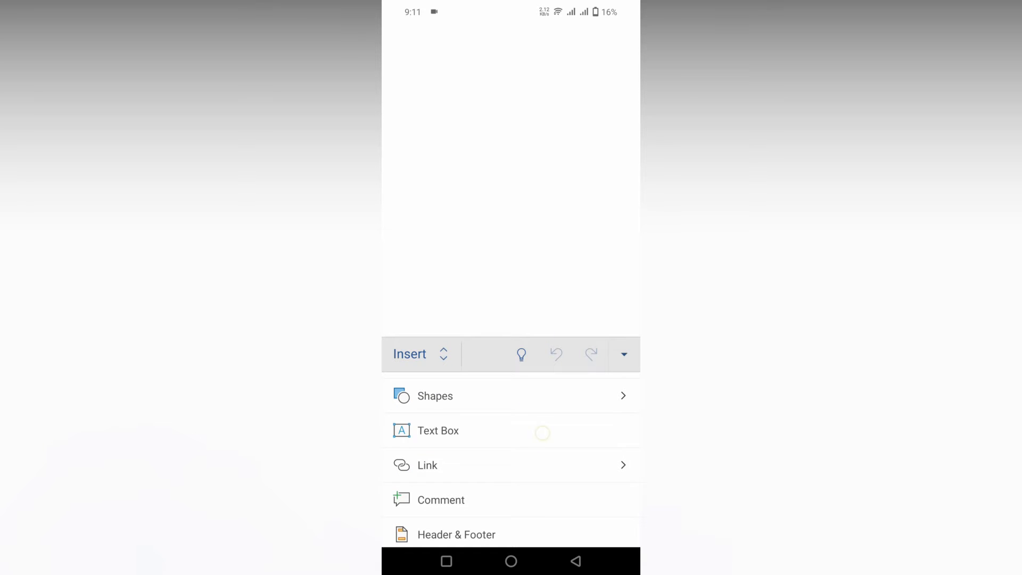
{"action": "left_click", "coordinate": [438, 430]}
{"action": "type", "text": "Add row"}
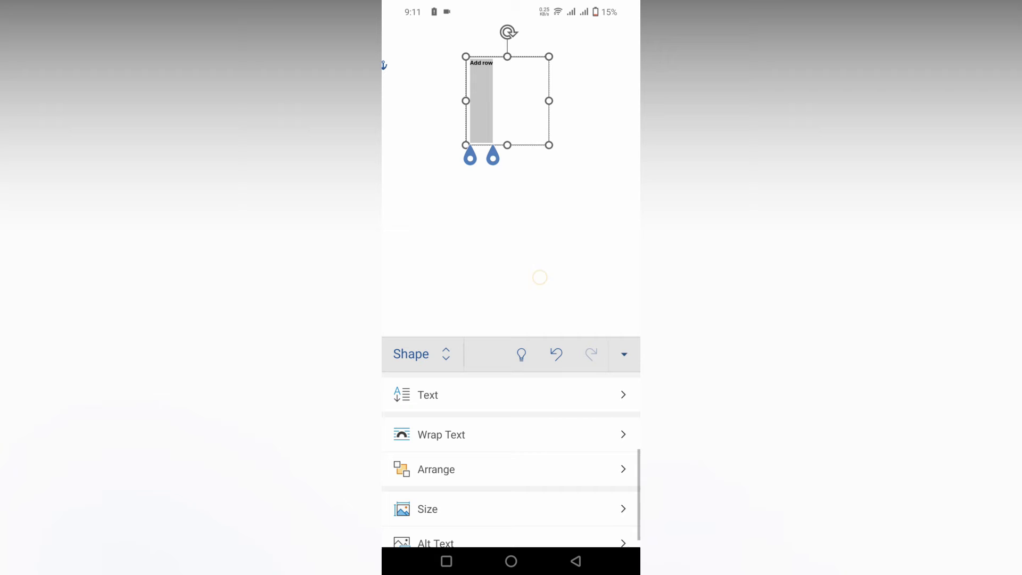
Shorten the 'Add row' text box and turn on Bold for its text.
{"action": "left_click", "coordinate": [427, 394]}
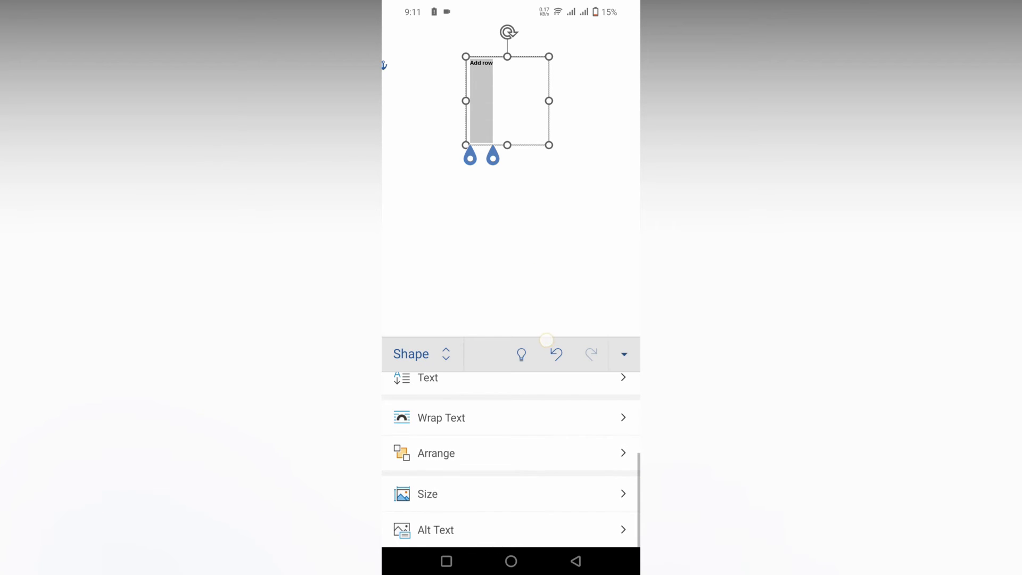
{"action": "left_click", "coordinate": [428, 493]}
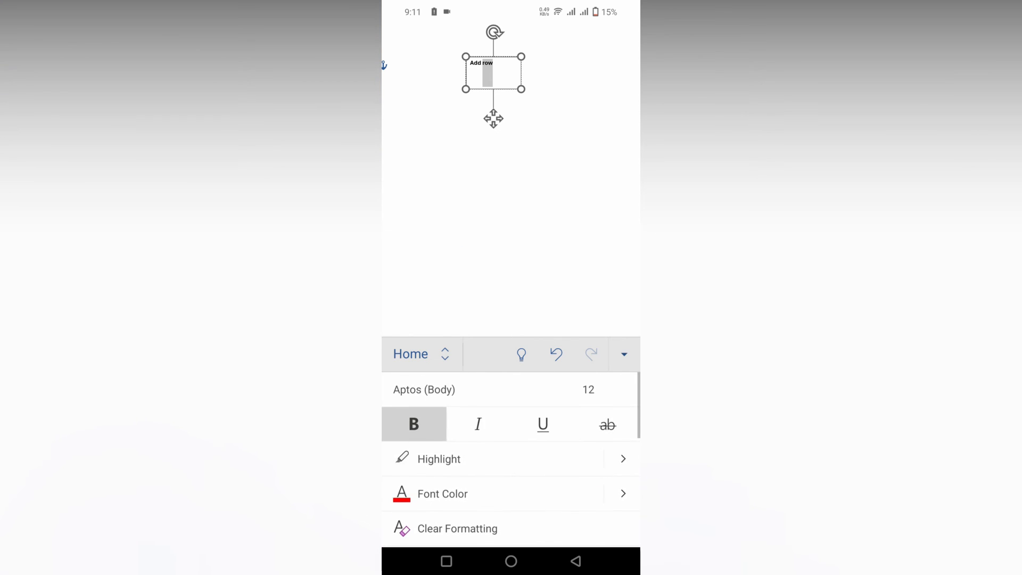
Enlarge the font size and select the text box to stretch it for the bigger word.
{"action": "left_click", "coordinate": [588, 390]}
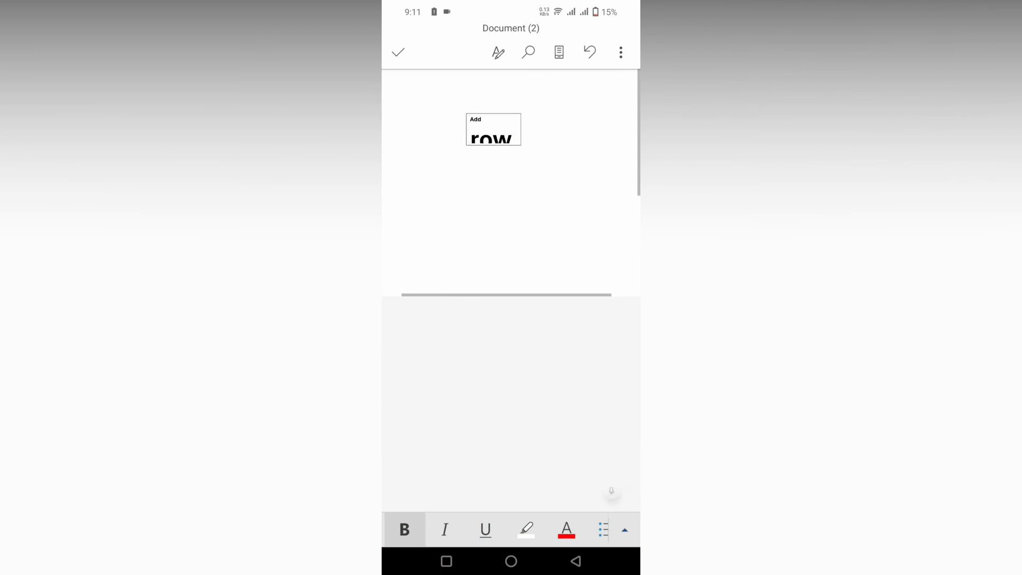
{"action": "left_click", "coordinate": [493, 129]}
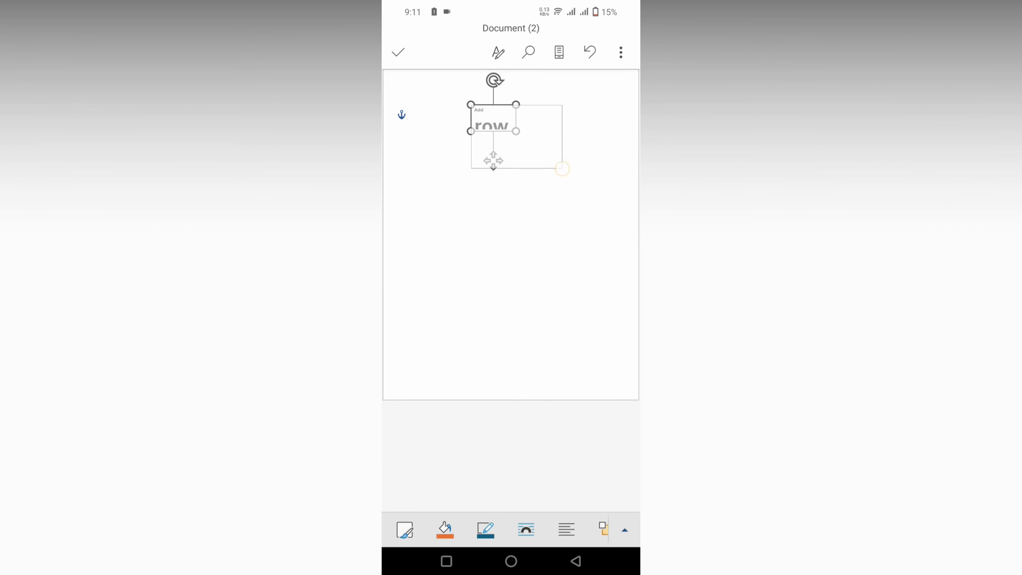